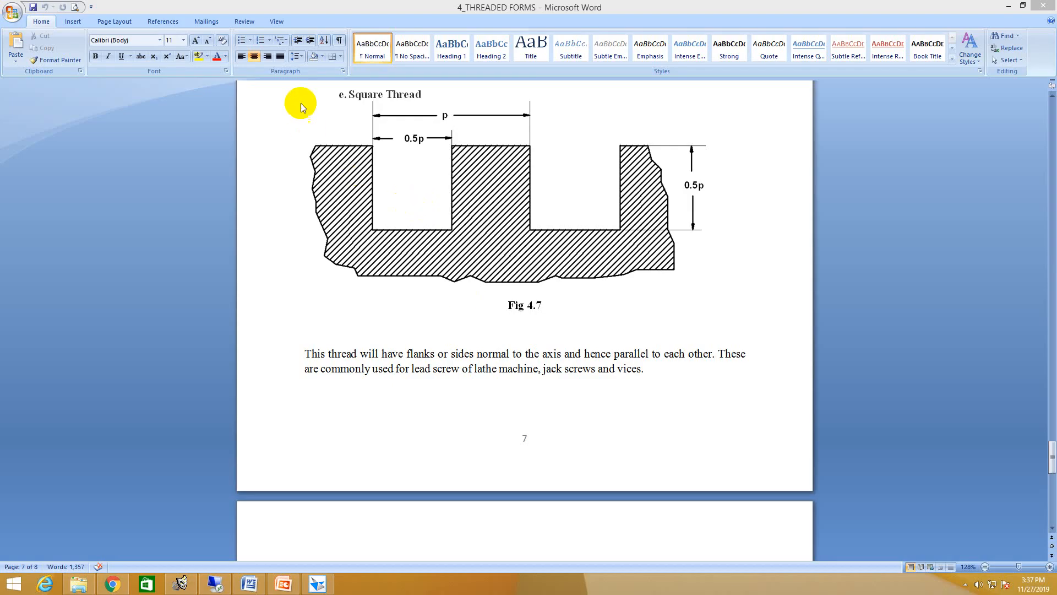
{"action": "mouse_move", "coordinate": [285, 160]}
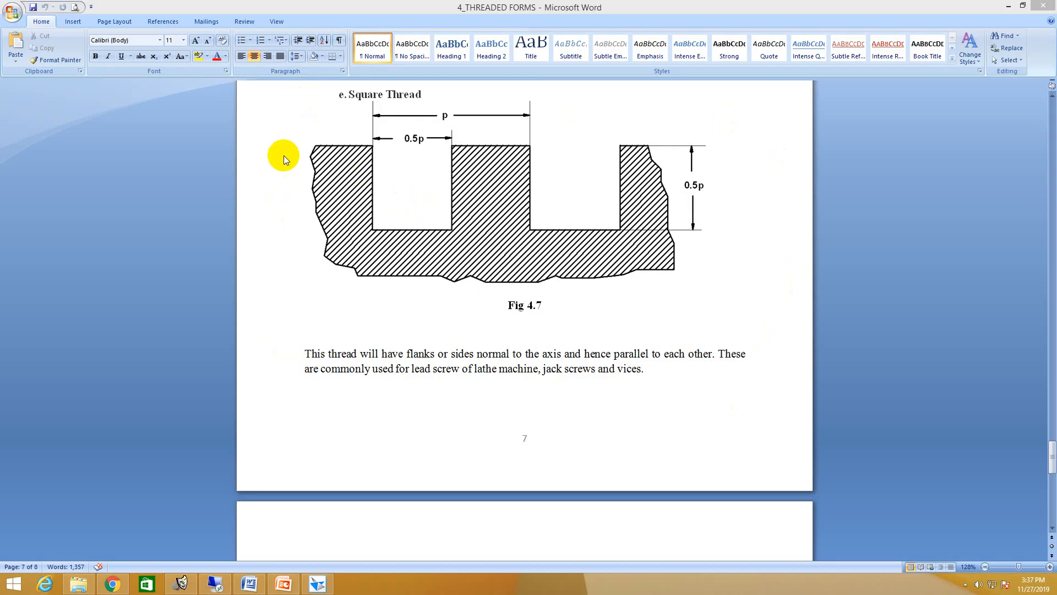
{"action": "mouse_move", "coordinate": [375, 112]}
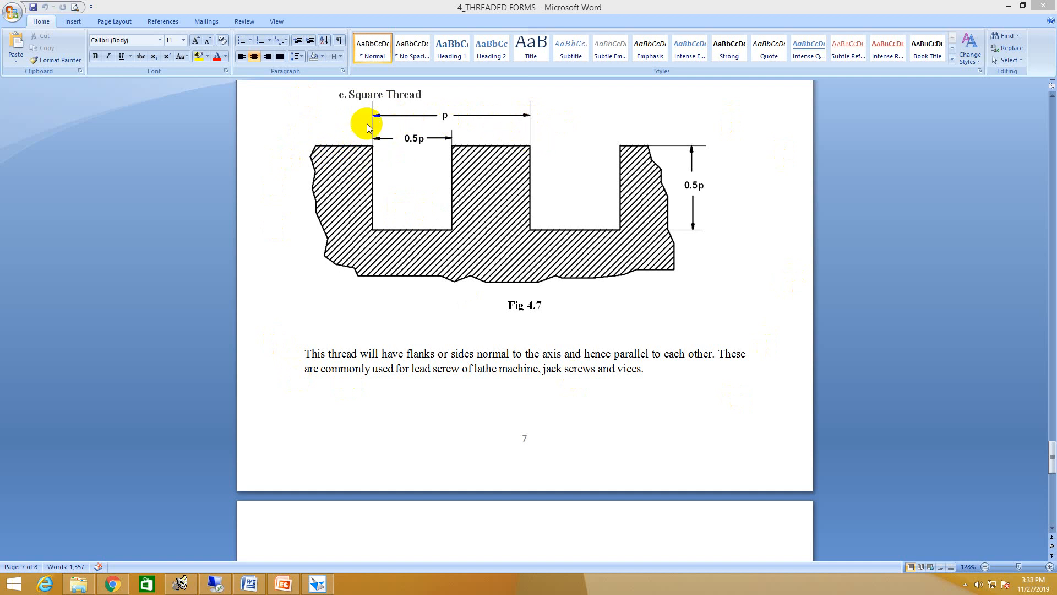
{"action": "mouse_move", "coordinate": [423, 146]}
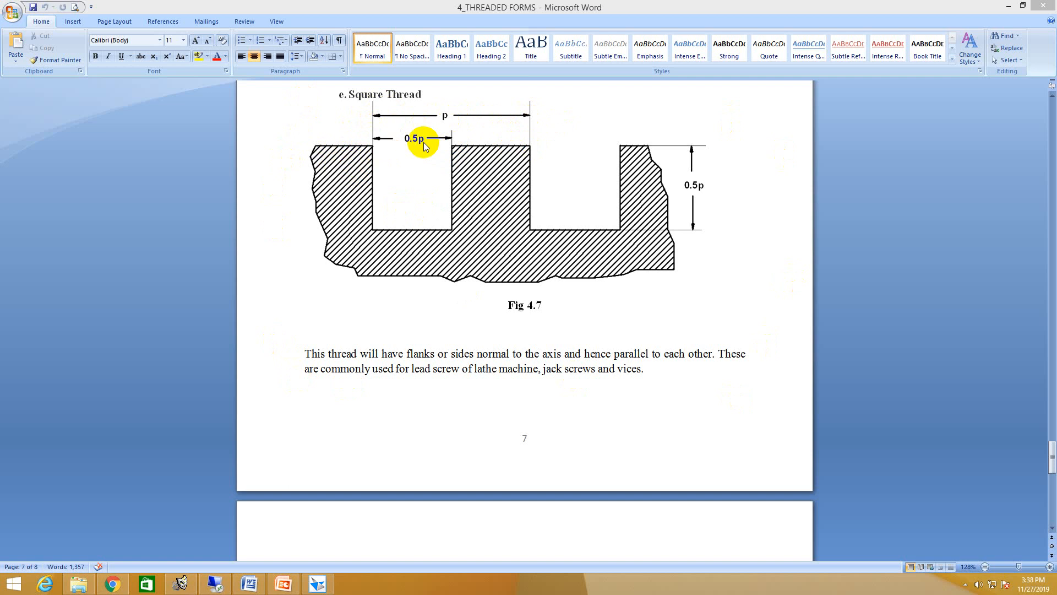
{"action": "mouse_move", "coordinate": [426, 146]}
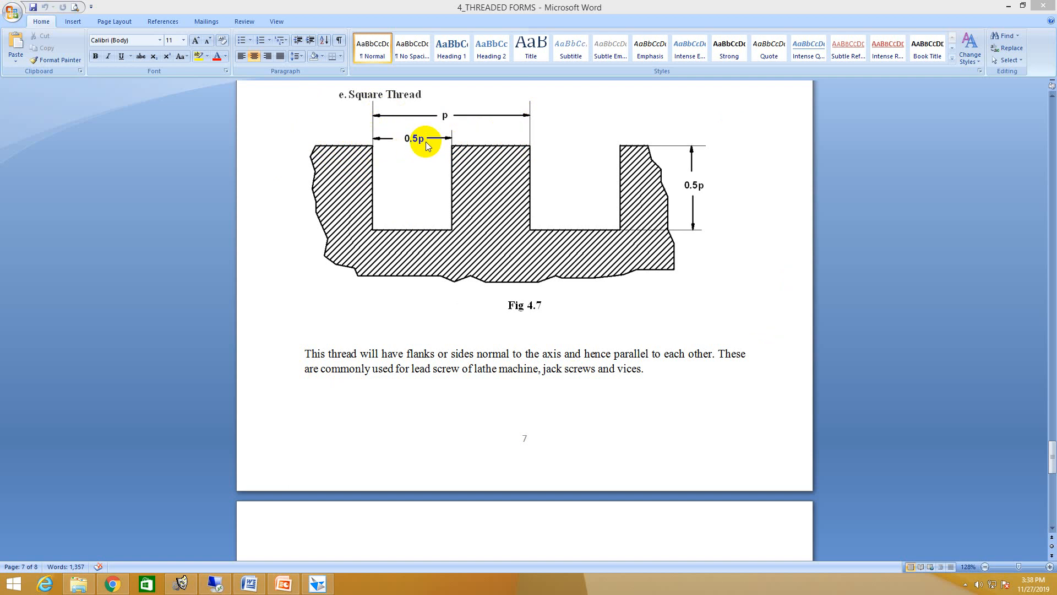
Step: Draw one square tooth as a horizontal-down-across-up-across line chain with the Line tool
{"action": "left_click", "coordinate": [318, 583]}
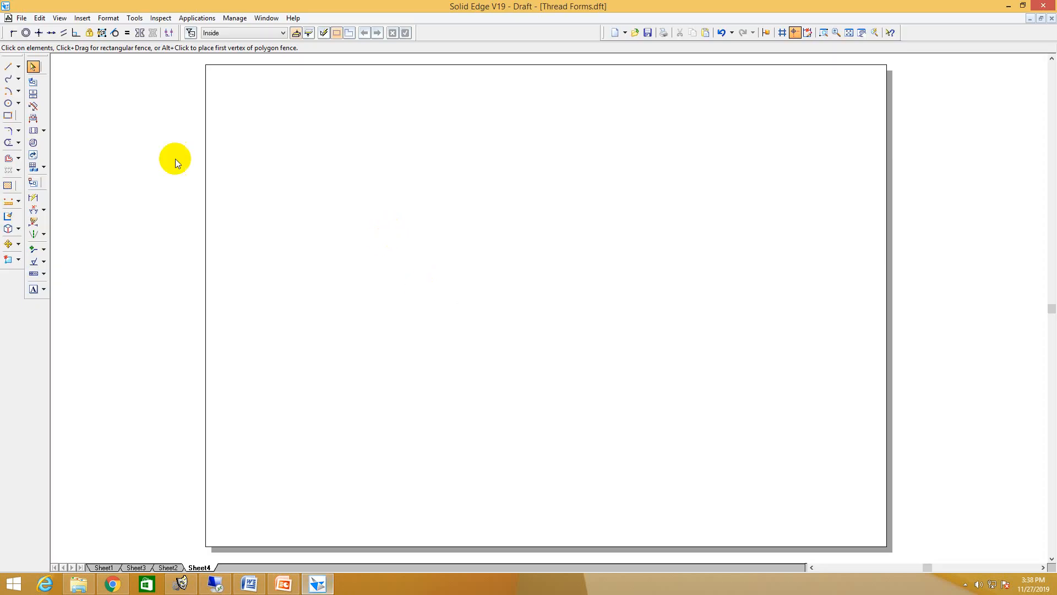
{"action": "left_click", "coordinate": [9, 66]}
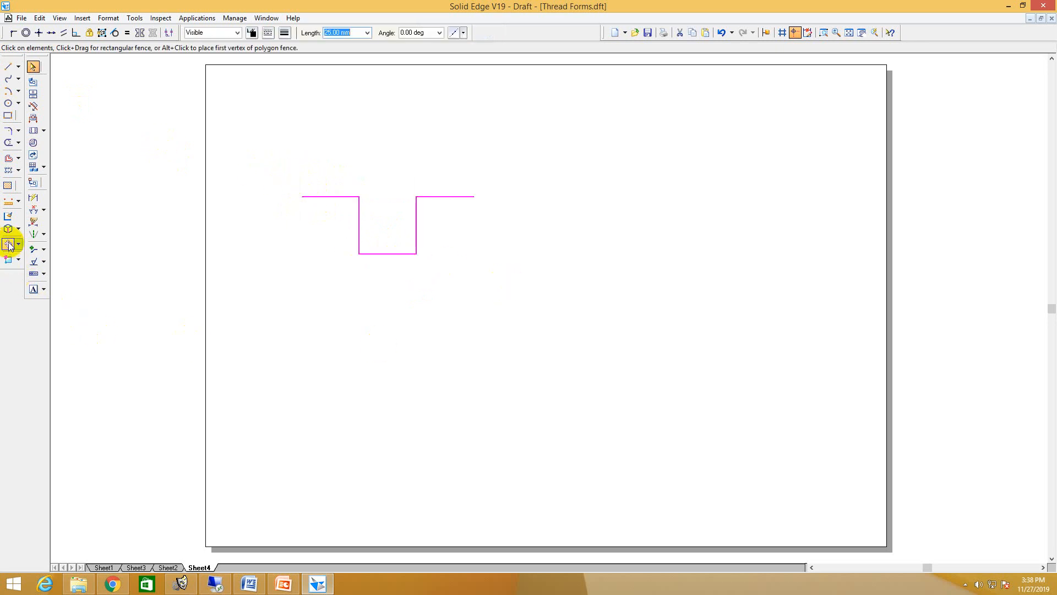
{"action": "left_click", "coordinate": [10, 243]}
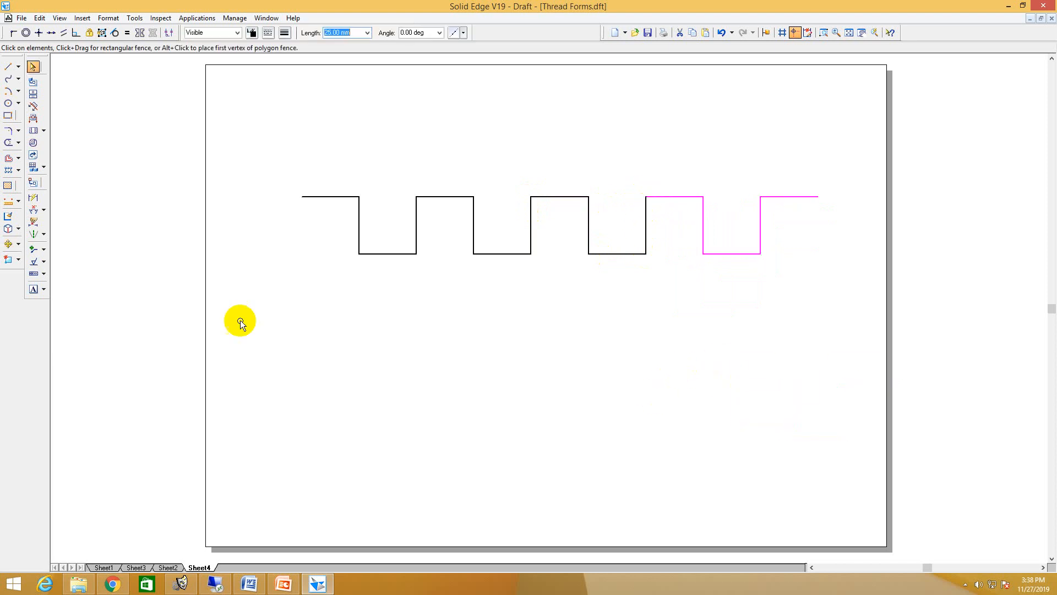
Step: Repeat the tooth to five copies and close the bottom with a curve from left end to right end
{"action": "left_click", "coordinate": [8, 66]}
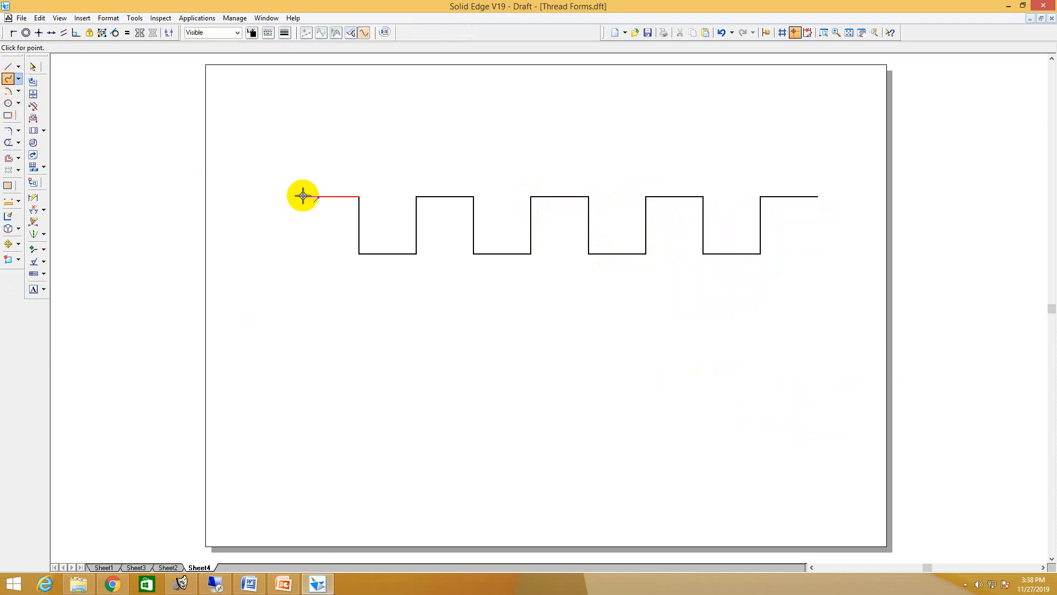
{"action": "left_click", "coordinate": [781, 321]}
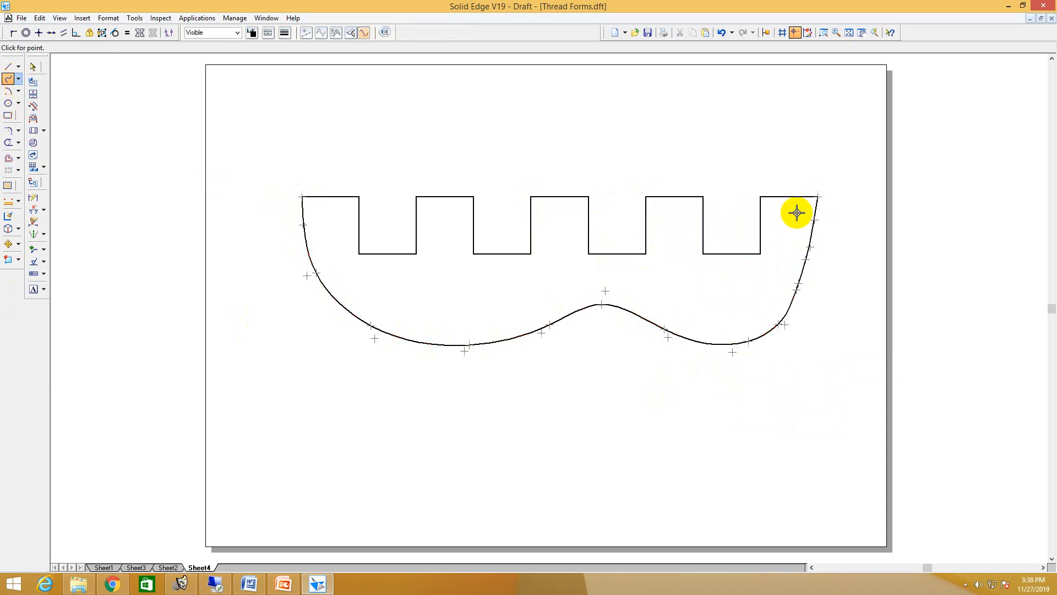
{"action": "left_click", "coordinate": [8, 185]}
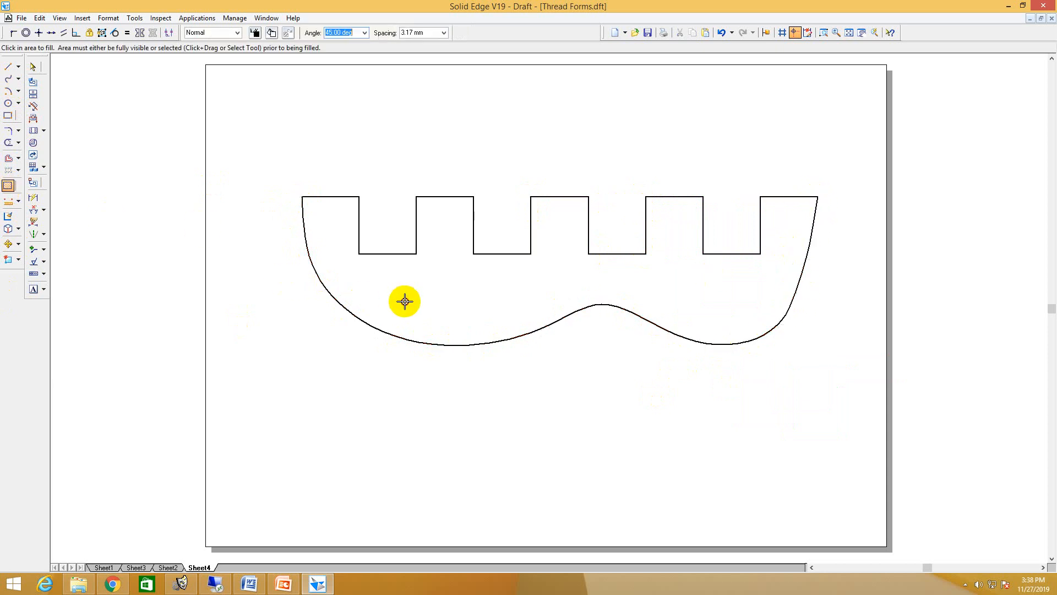
Step: Fill the closed profile with hatching and place a 50 pitch dimension between the groove flanks
{"action": "left_click", "coordinate": [44, 209]}
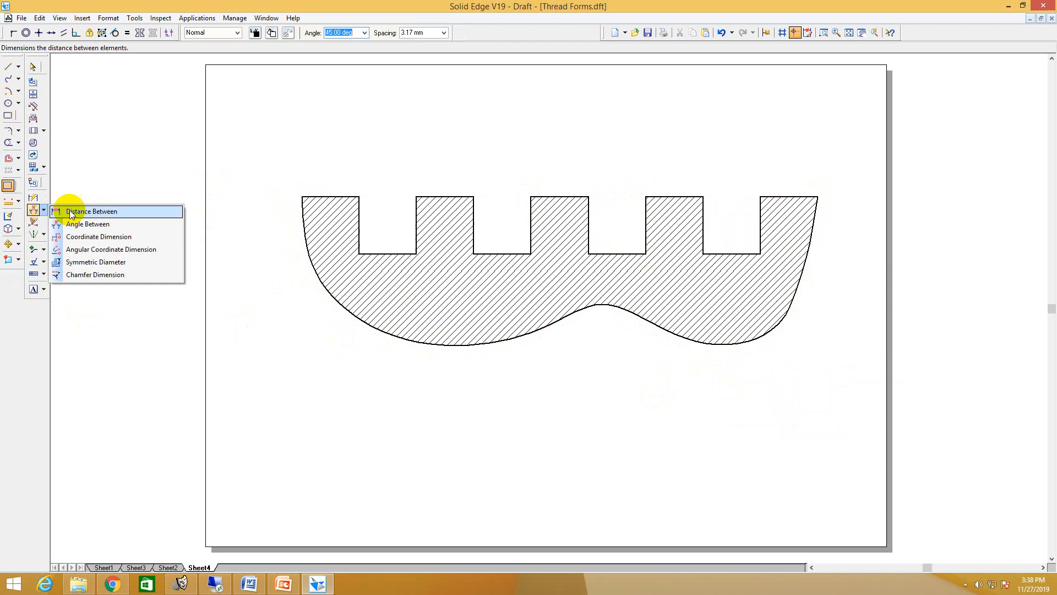
{"action": "left_click", "coordinate": [92, 211]}
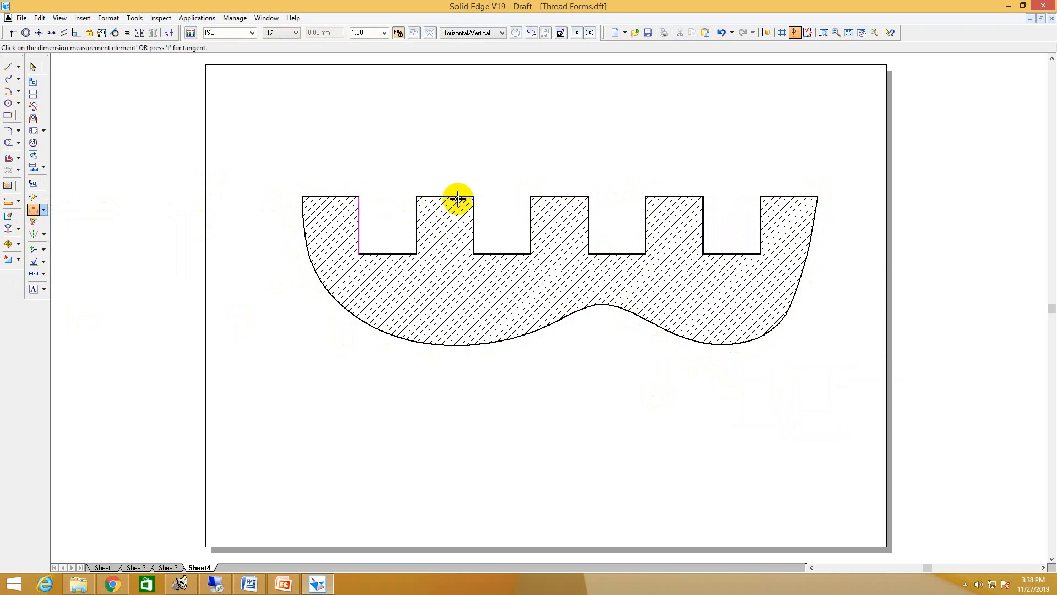
{"action": "left_click", "coordinate": [459, 198]}
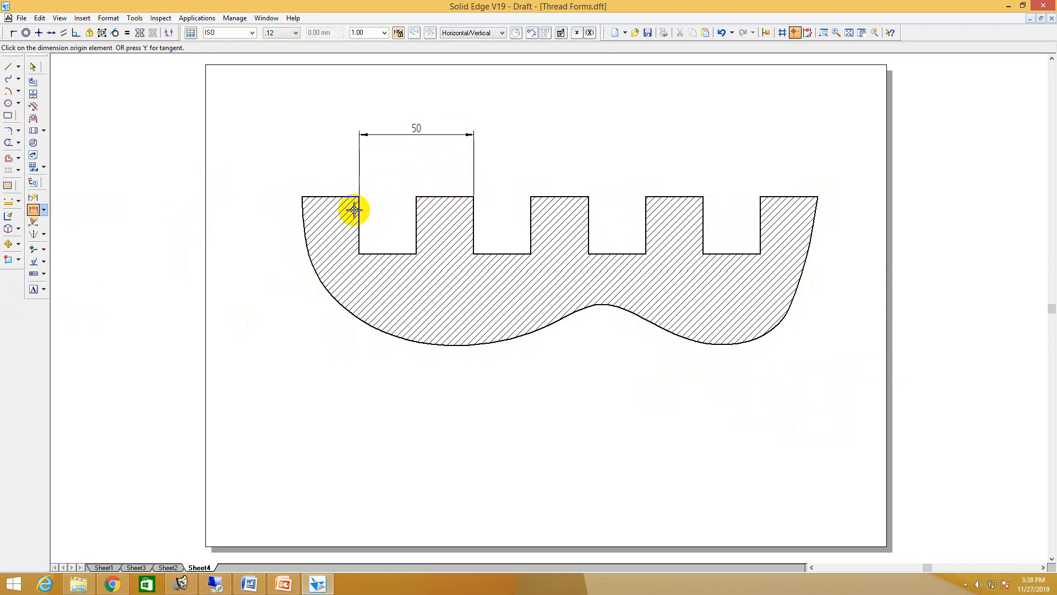
{"action": "left_click", "coordinate": [354, 210]}
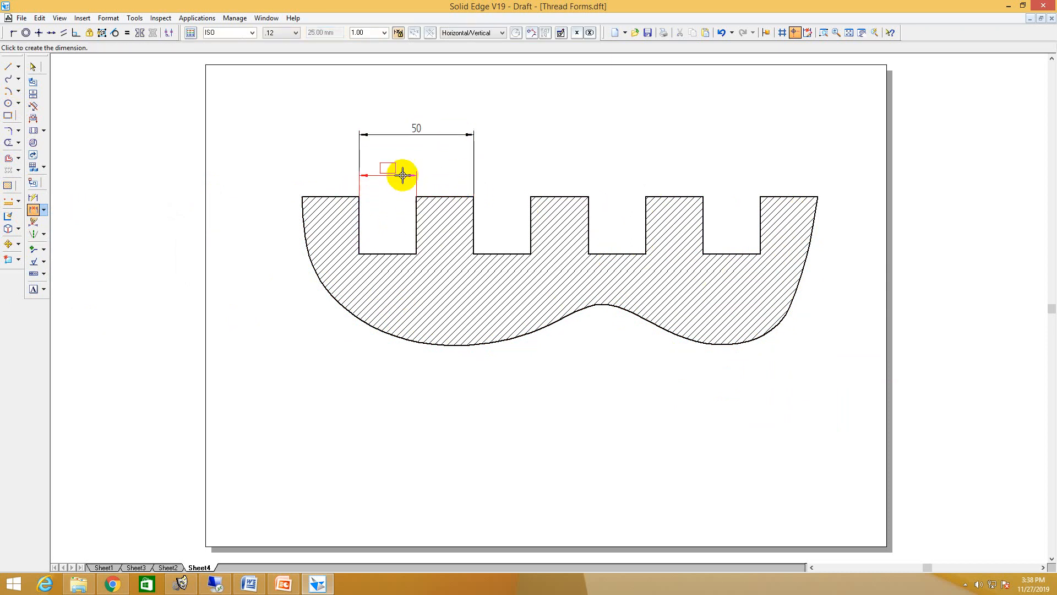